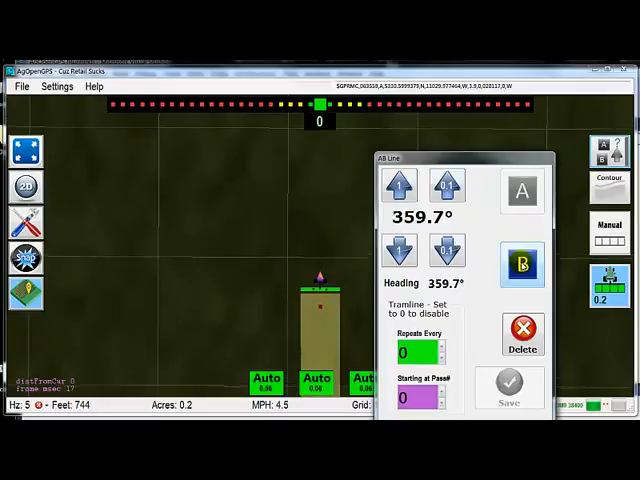
- Set point B for a 359.7° AB line and save tramlines every 3 passes from pass -1
{"action": "left_click", "coordinate": [522, 263]}
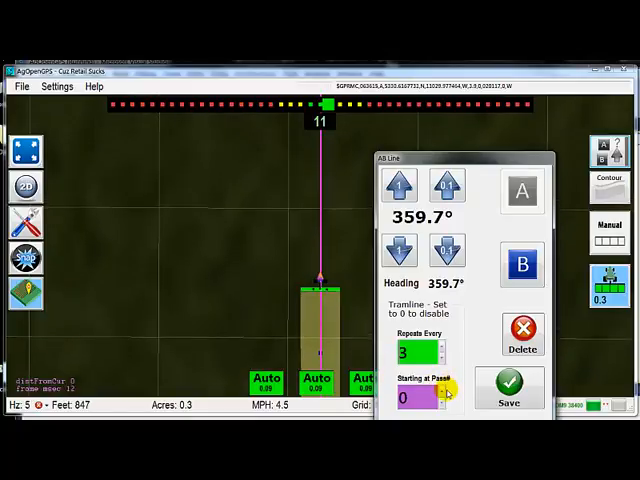
{"action": "left_click", "coordinate": [442, 394]}
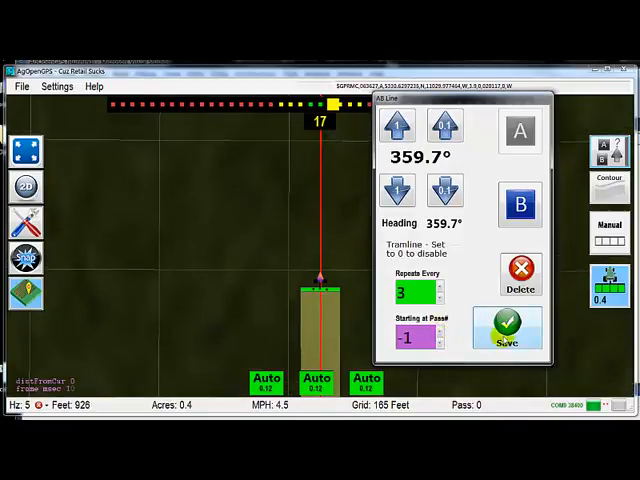
{"action": "left_click", "coordinate": [511, 323]}
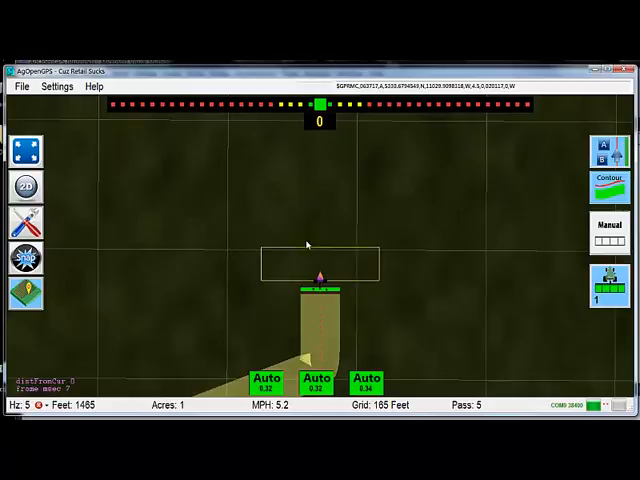
{"action": "mouse_move", "coordinate": [374, 159]}
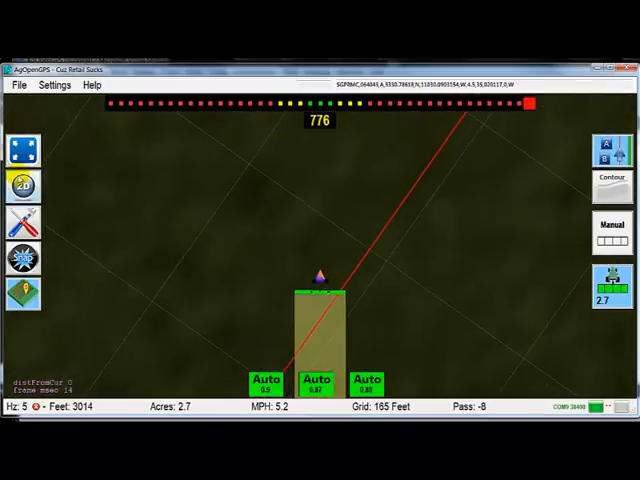
- Switch the field to a tilted 3D view and open the vehicle settings
{"action": "left_click", "coordinate": [23, 188]}
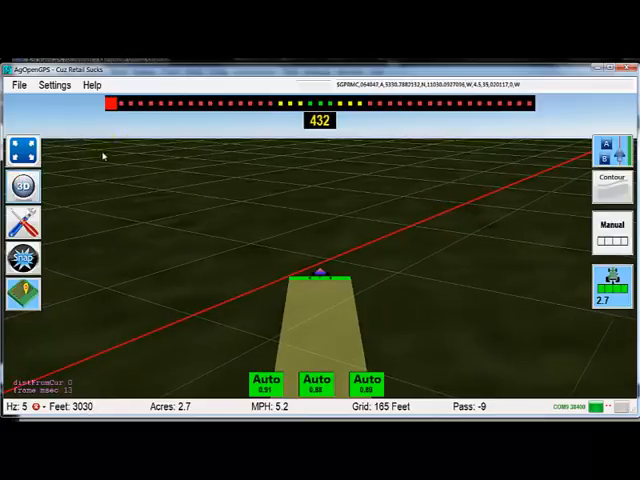
{"action": "mouse_move", "coordinate": [510, 160]}
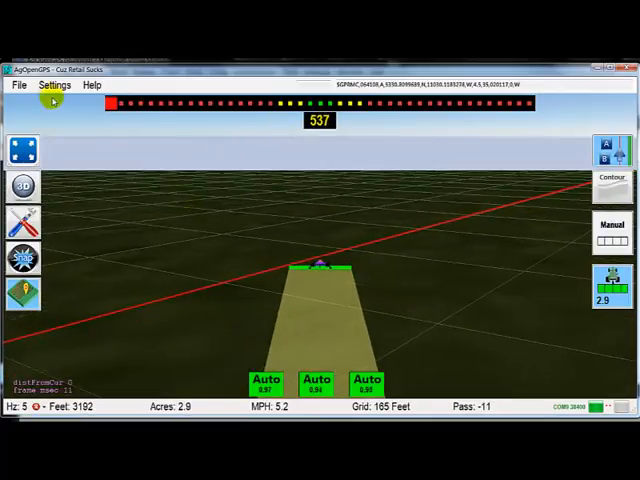
{"action": "left_click", "coordinate": [54, 85]}
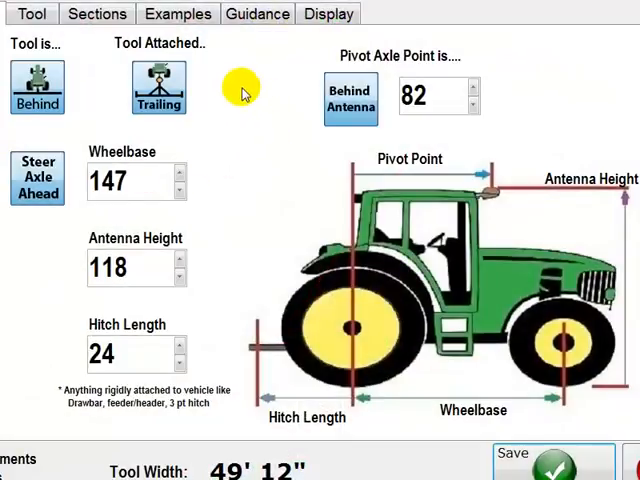
- On the Display tab, raise then lower triangle resolution, keep 0.4, and save
{"action": "left_click", "coordinate": [328, 13]}
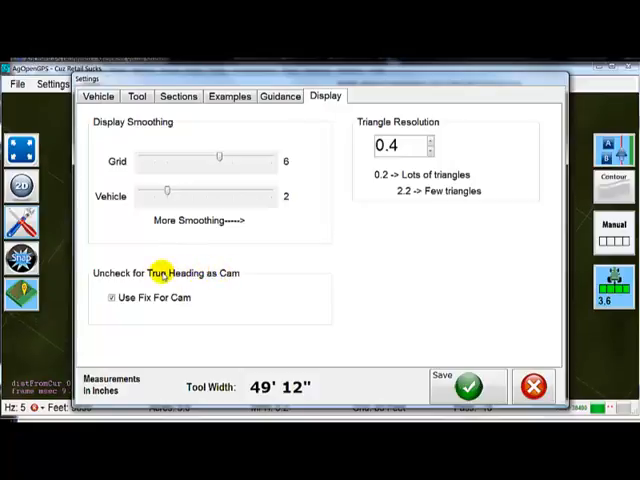
{"action": "mouse_move", "coordinate": [190, 277]}
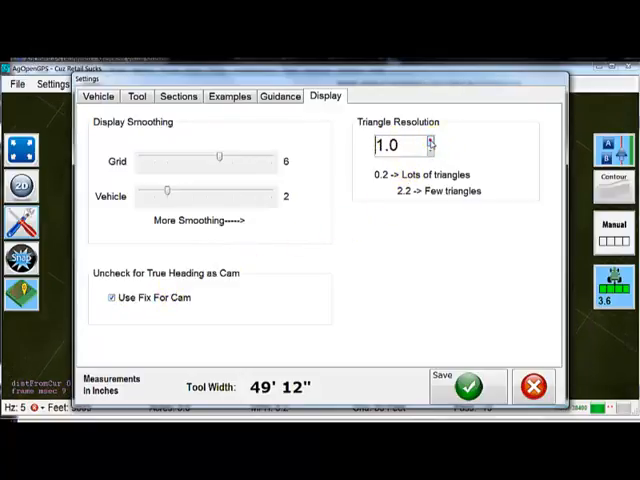
{"action": "left_click", "coordinate": [430, 141]}
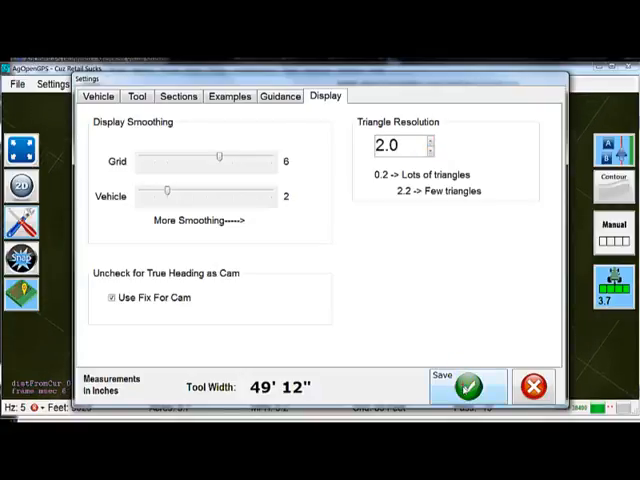
{"action": "left_click", "coordinate": [479, 385]}
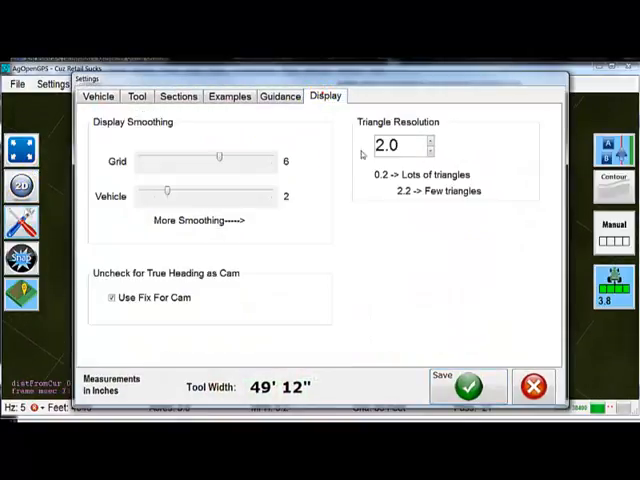
{"action": "left_click", "coordinate": [430, 152]}
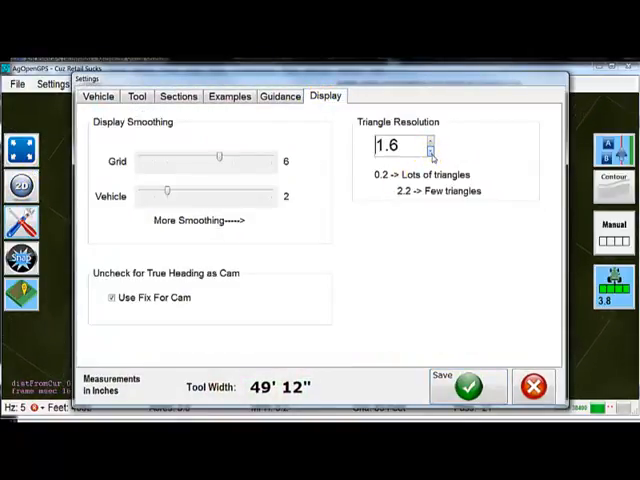
{"action": "left_click", "coordinate": [429, 152]}
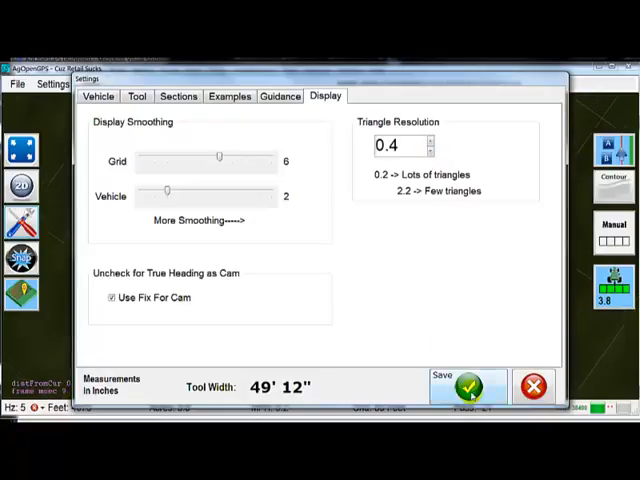
{"action": "left_click", "coordinate": [473, 386]}
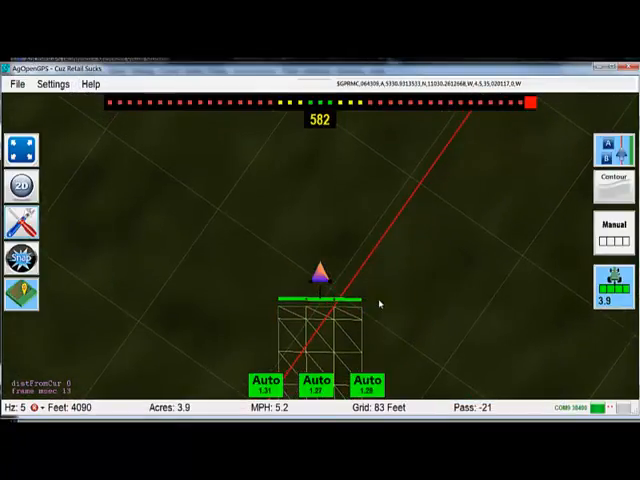